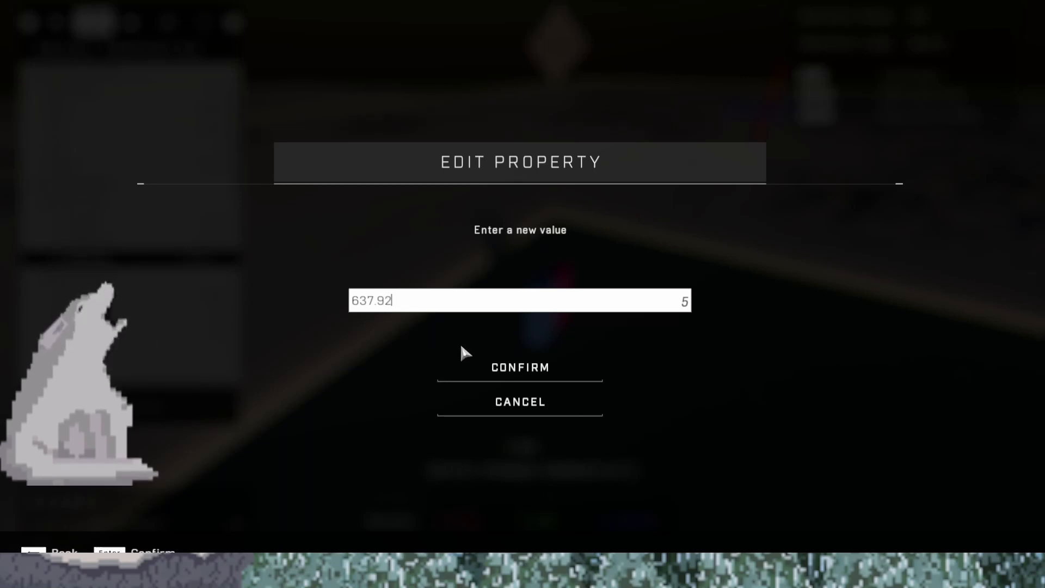
Confirm 638.33 as Floor Half A 1's vertical position in Edit Property
{"action": "left_click", "coordinate": [519, 367]}
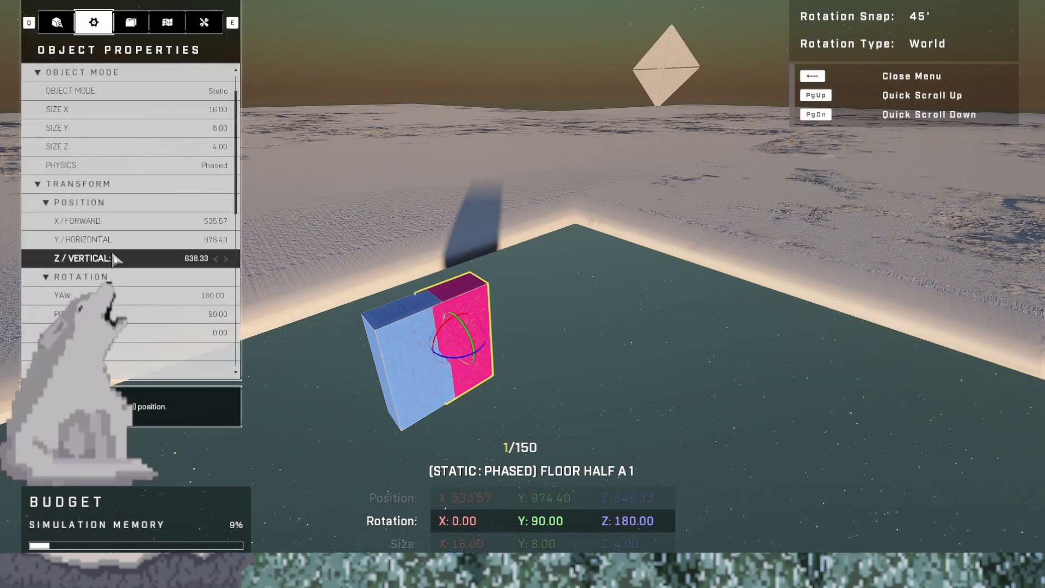
{"action": "mouse_move", "coordinate": [225, 236]}
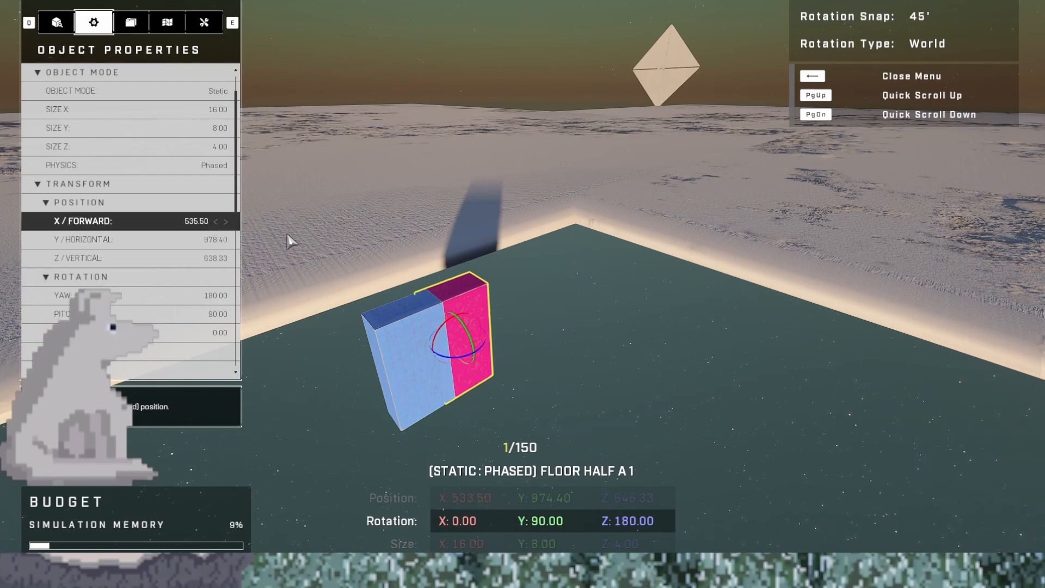
Nudge Floor Half A 1 forward to 535.70, then re-enter its vertical position value
{"action": "left_click", "coordinate": [225, 221]}
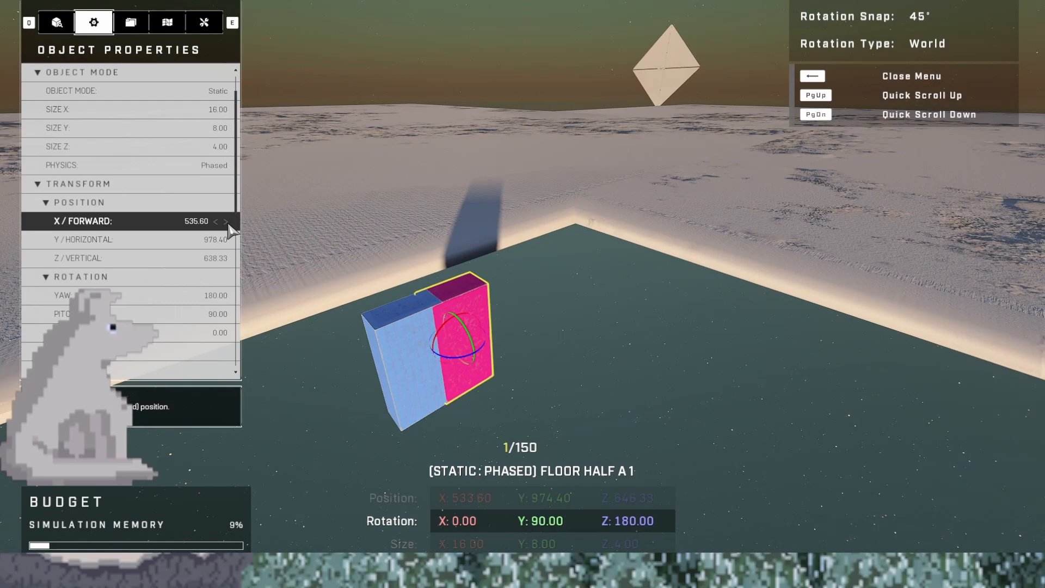
{"action": "left_click", "coordinate": [225, 221]}
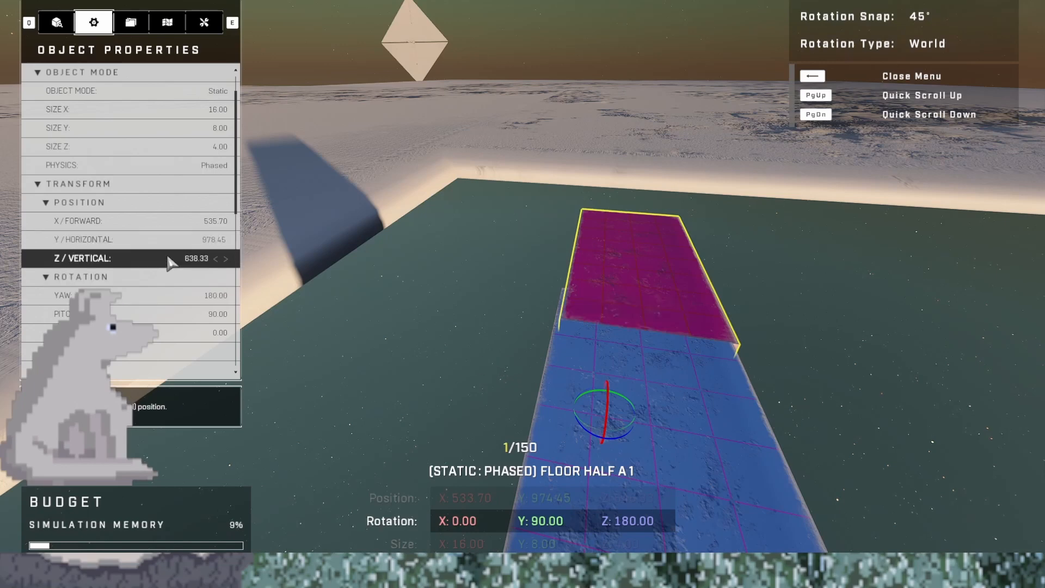
{"action": "left_click", "coordinate": [196, 259]}
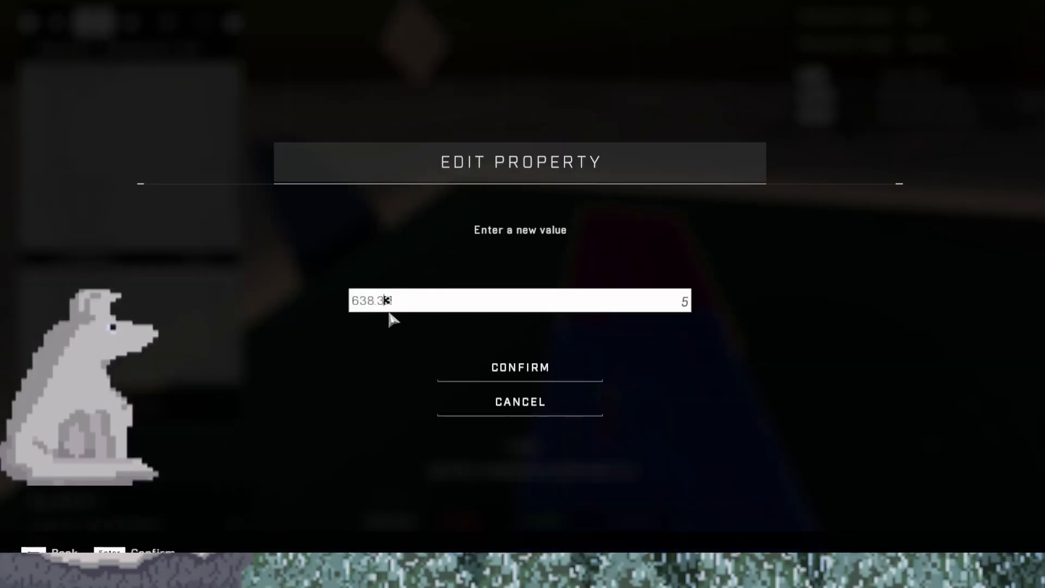